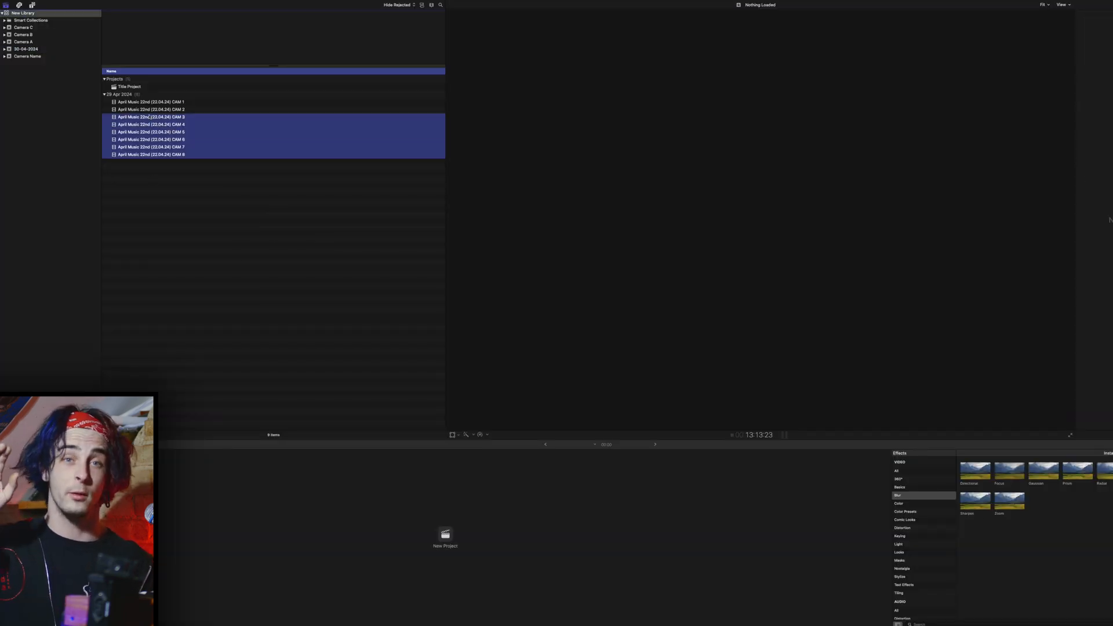
# Show the selected clips' Info details, then open the Camera A event's clips
pyautogui.click(150, 101)
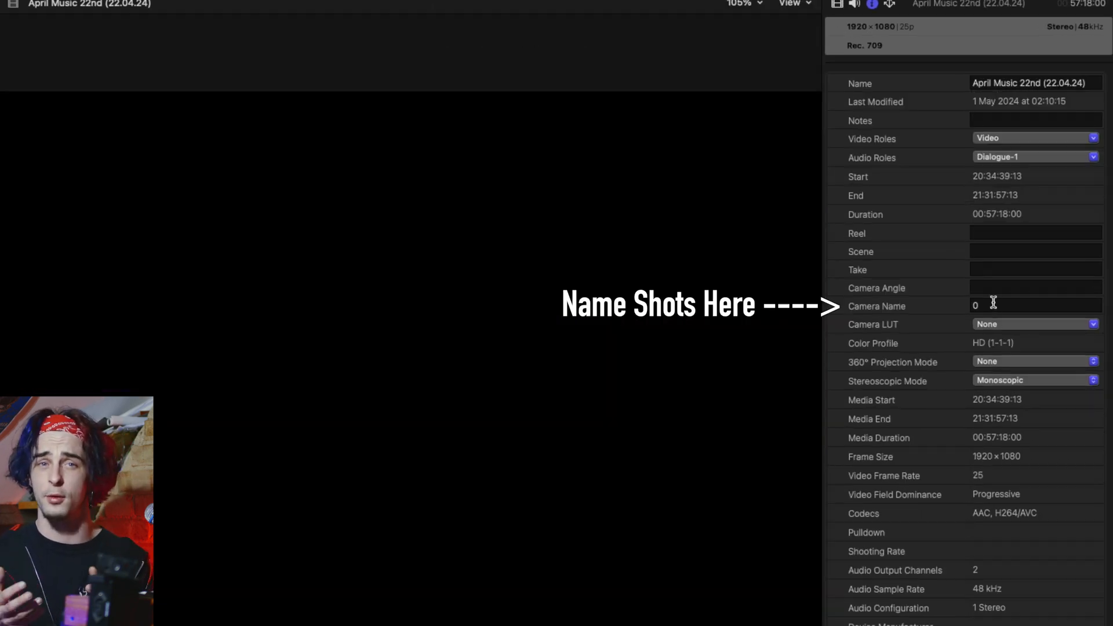
pyautogui.click(1035, 306)
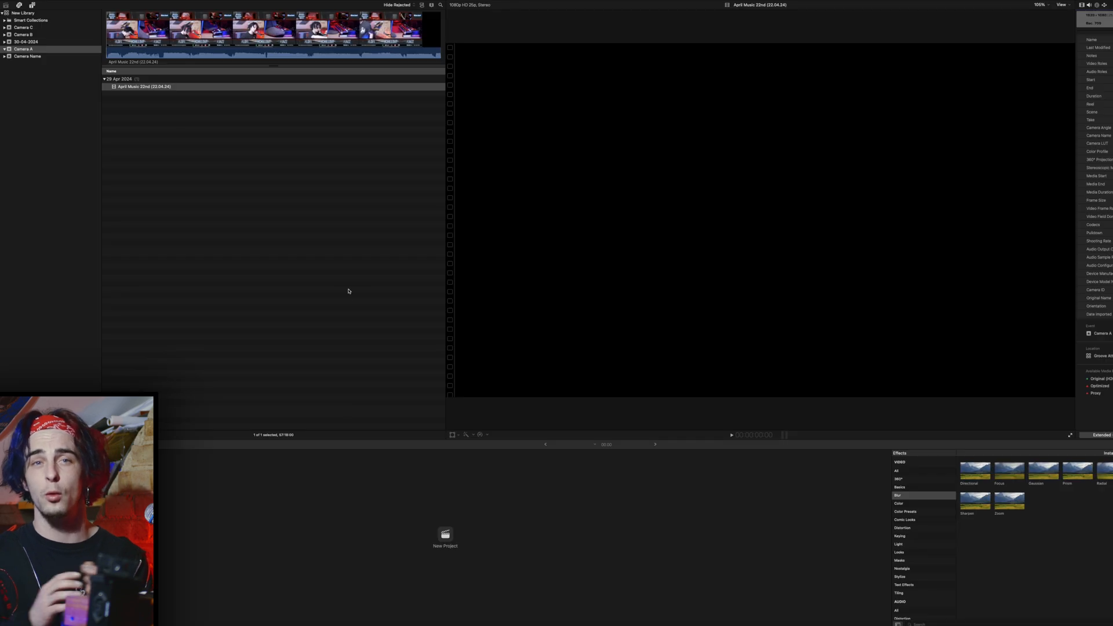
# Select the eight camera clips and start a New Multicam Clip from them
pyautogui.click(22, 13)
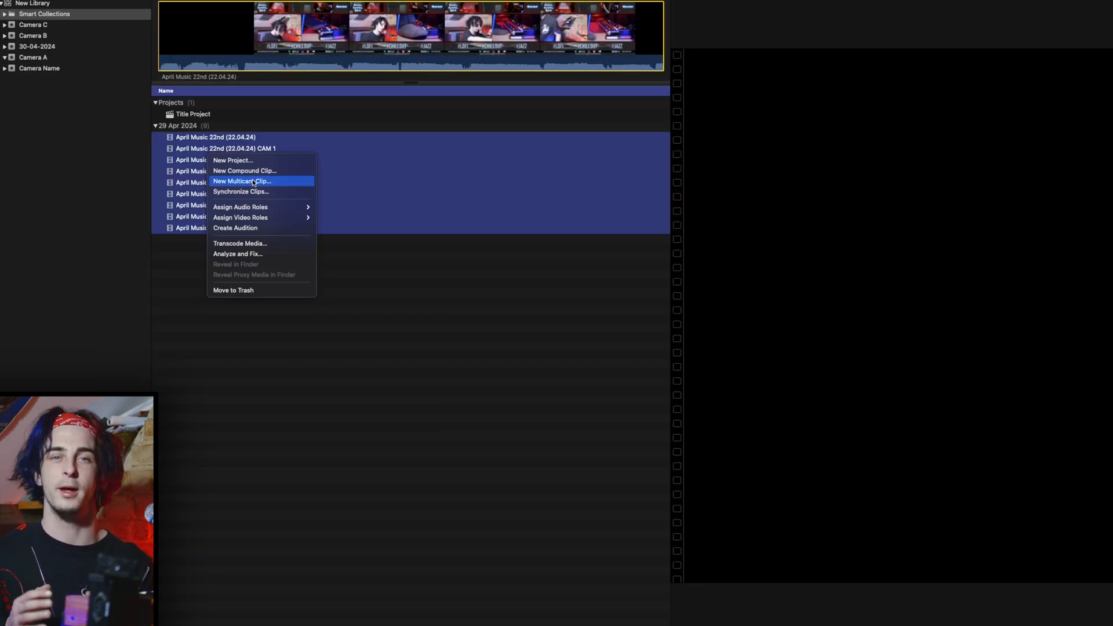
pyautogui.click(242, 181)
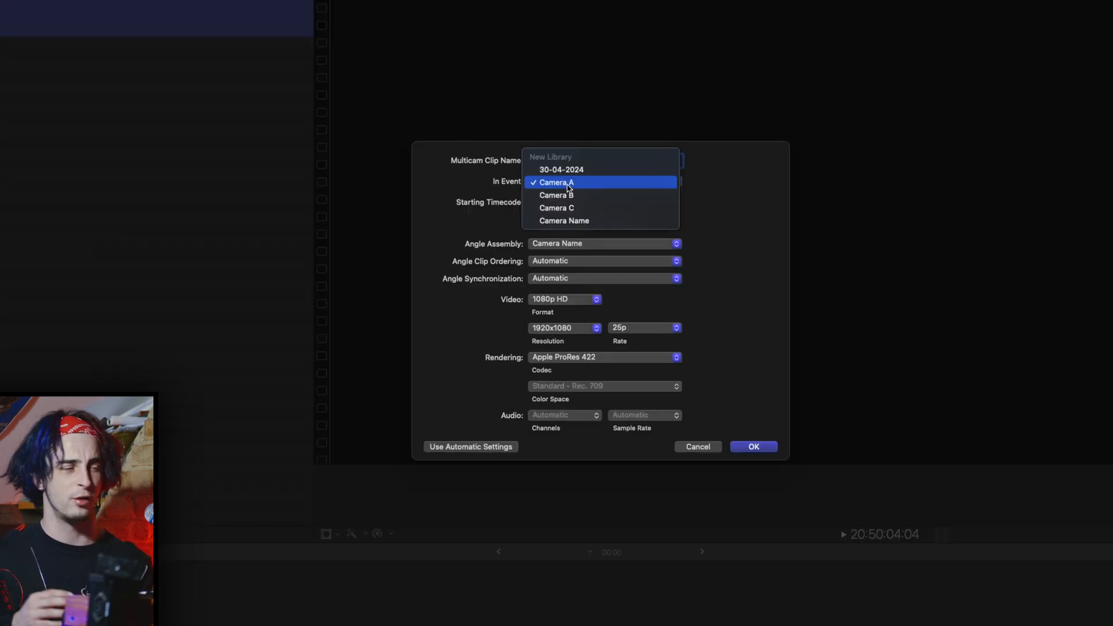
# Set event to 30-04-2024, keeping angle ordering and synchronization on Automatic
pyautogui.click(561, 170)
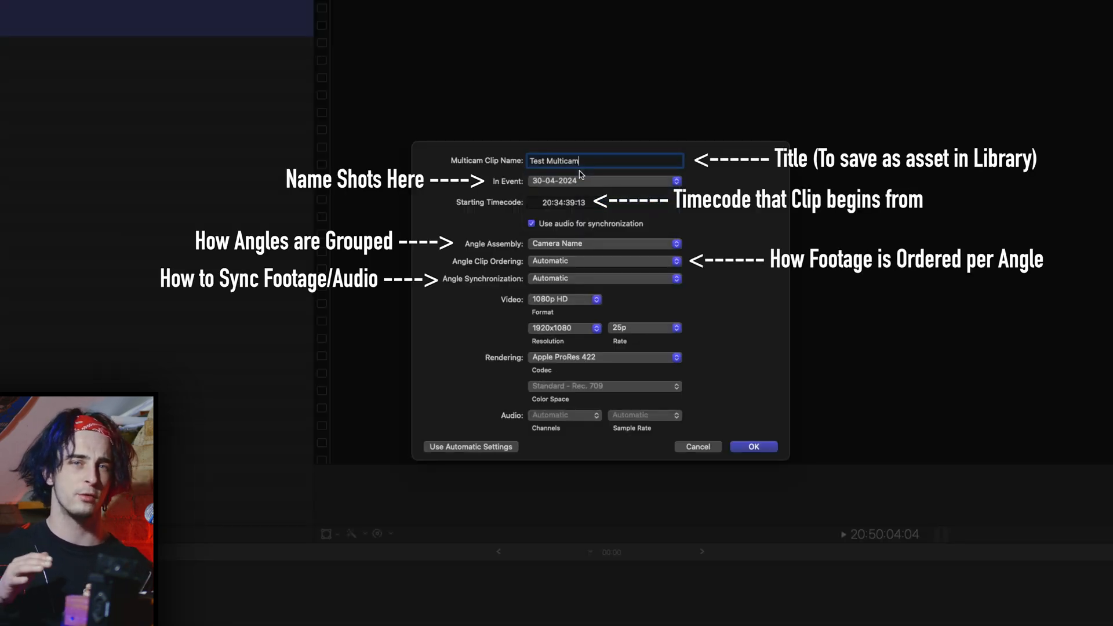
pyautogui.click(604, 244)
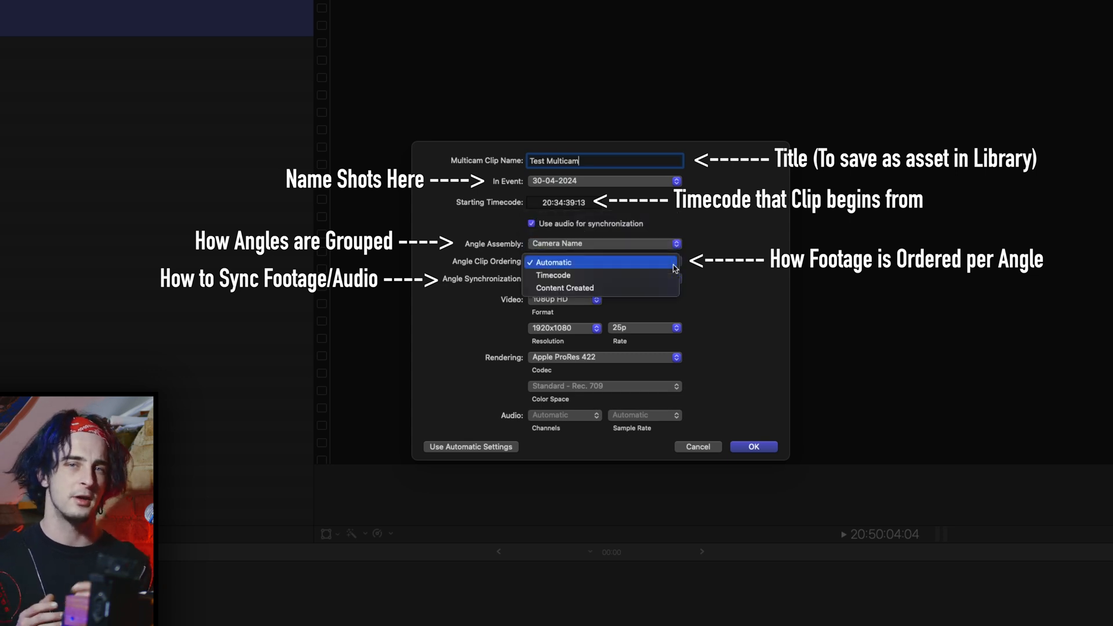
pyautogui.click(603, 277)
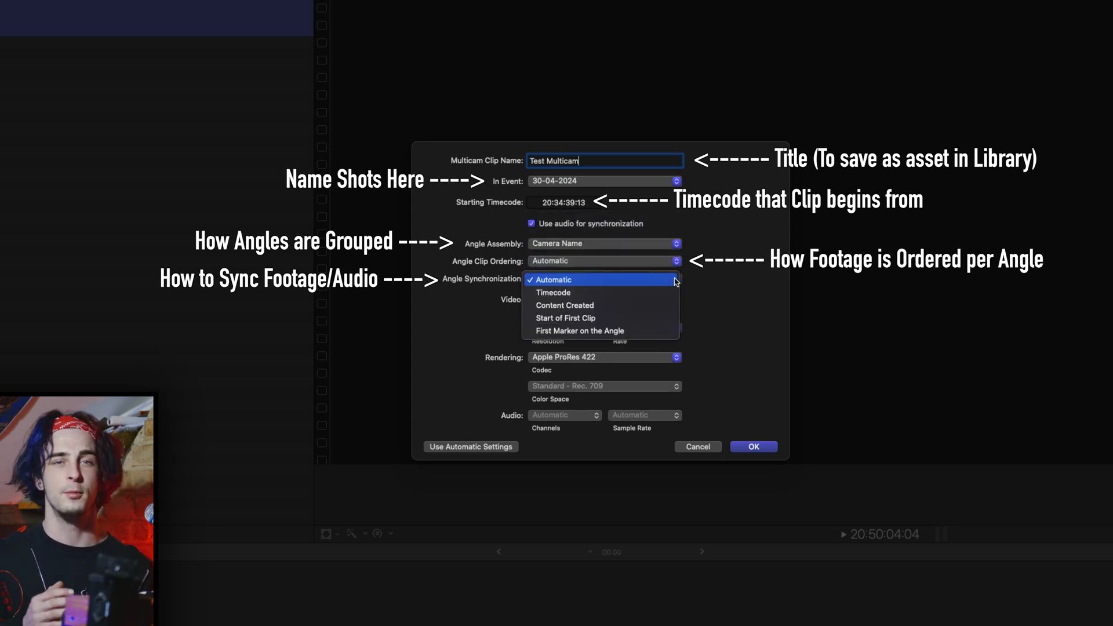
pyautogui.click(553, 279)
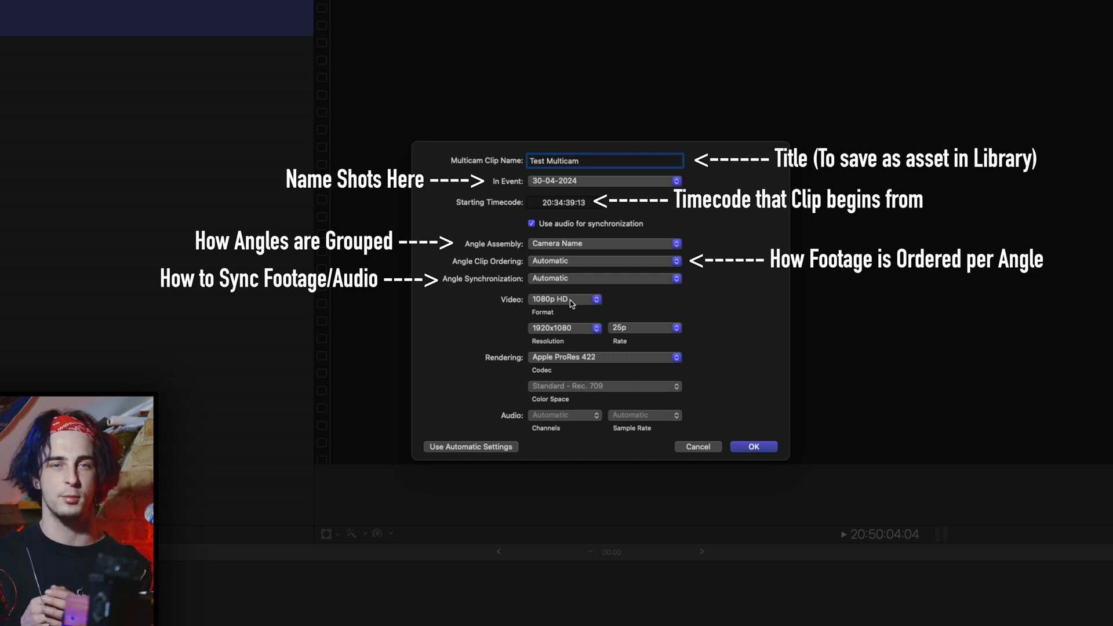
# Confirm 1080p HD, 1920x1080 and Apple ProRes 422 settings and create the multicam clip
pyautogui.click(564, 299)
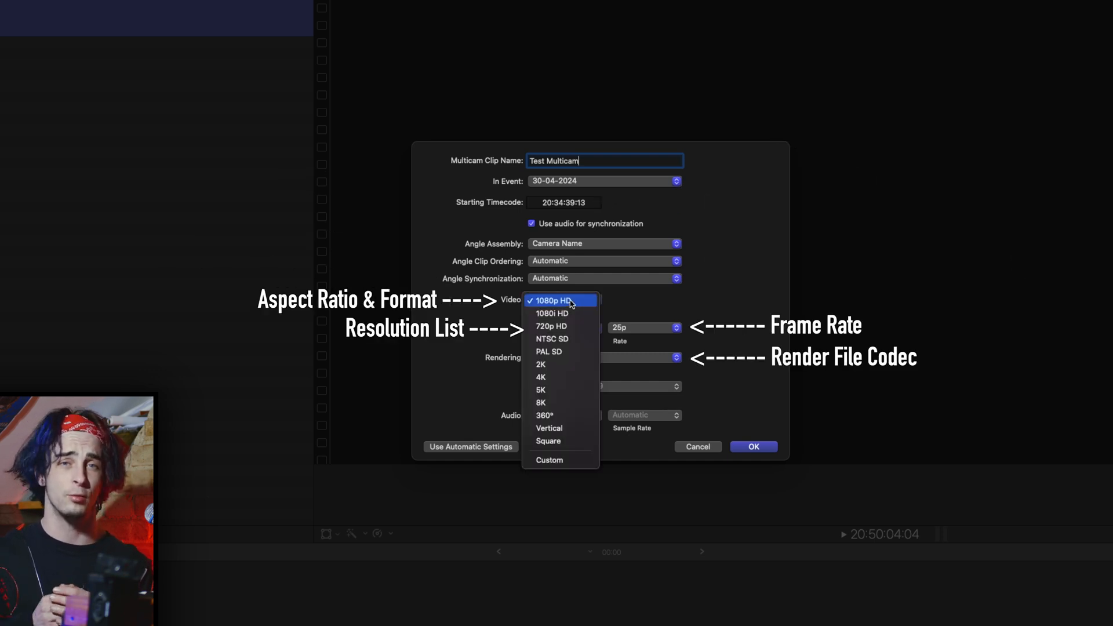
pyautogui.click(559, 300)
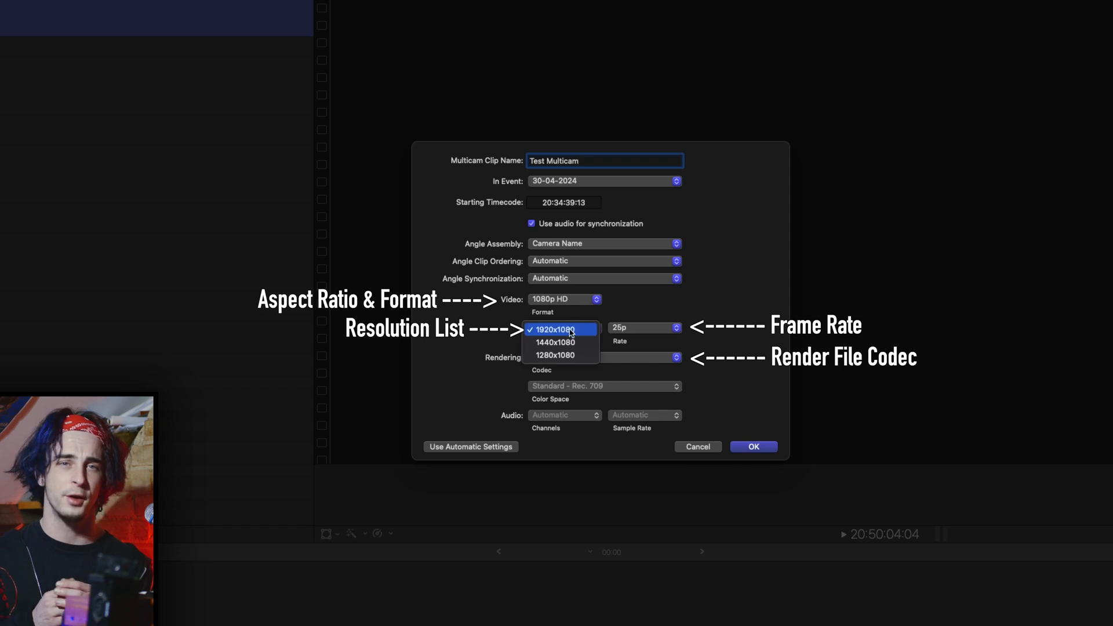
pyautogui.click(556, 328)
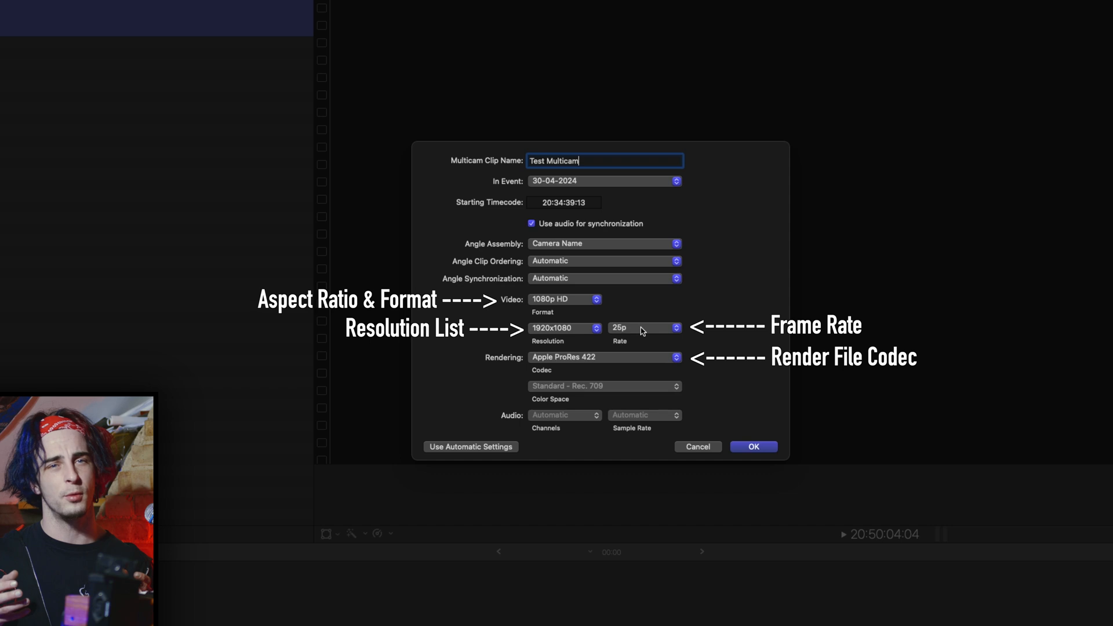
pyautogui.click(605, 357)
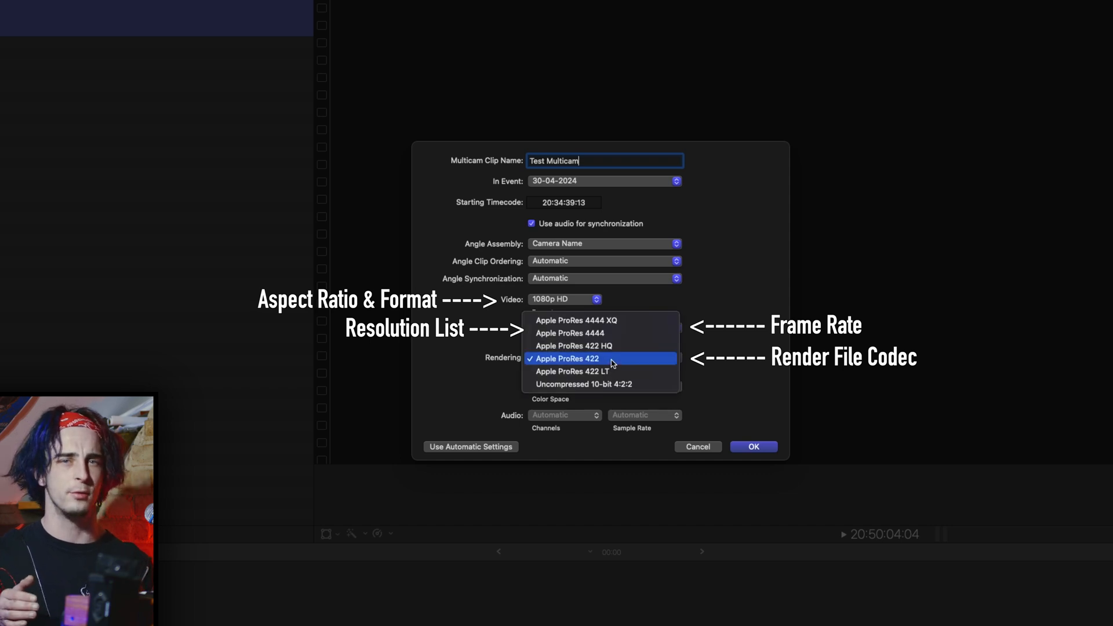
pyautogui.click(567, 358)
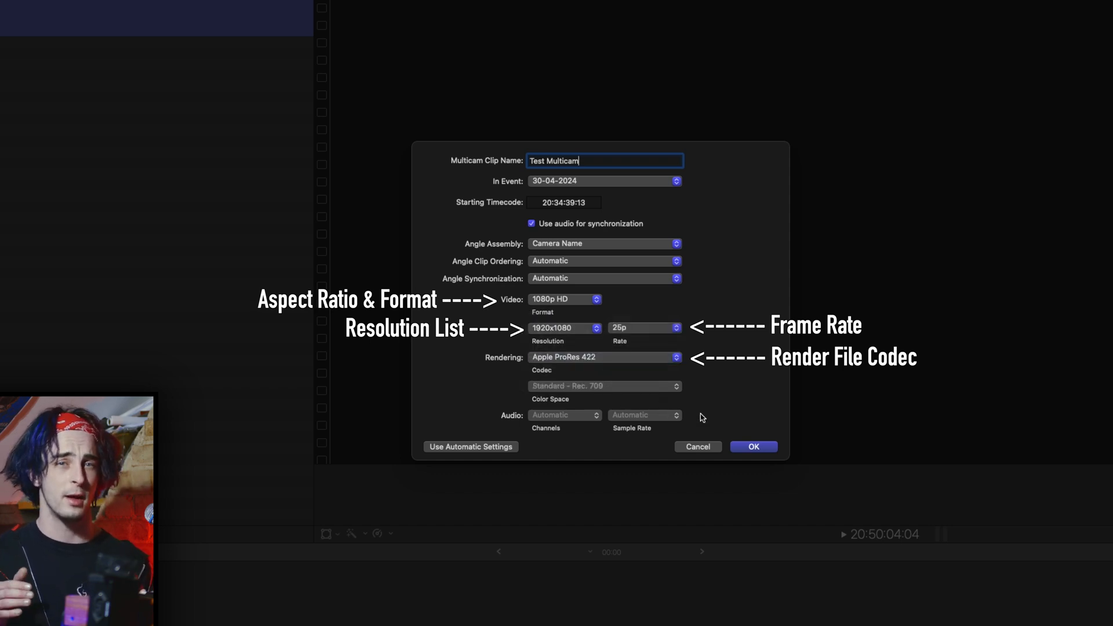
pyautogui.click(752, 447)
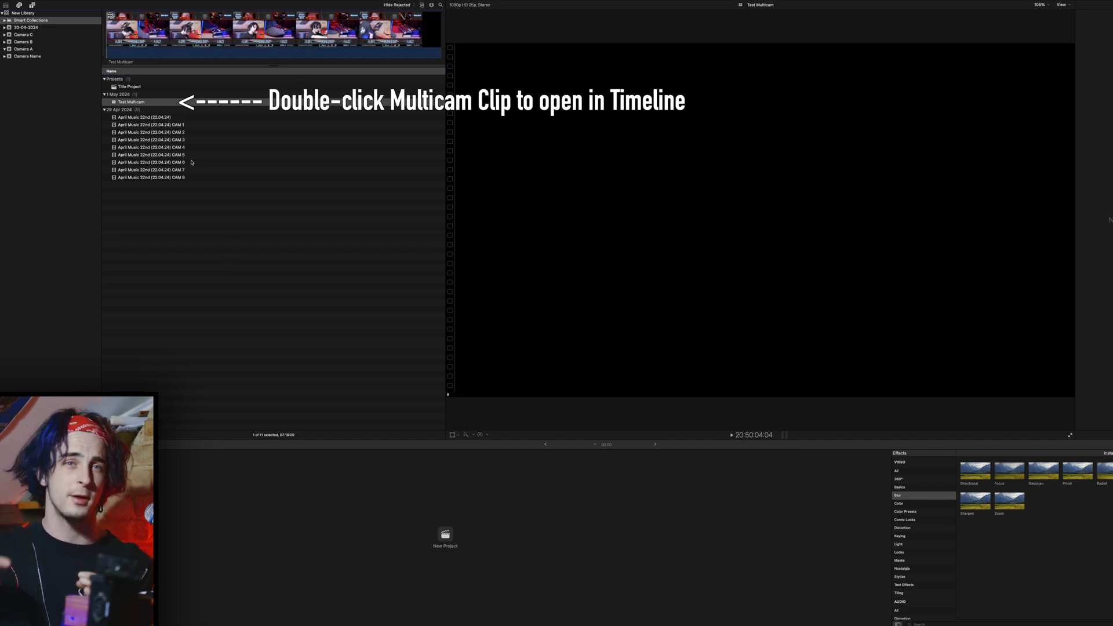
# Open Test Multicam in the angle editor to show its stacked camera angles
pyautogui.click(130, 101)
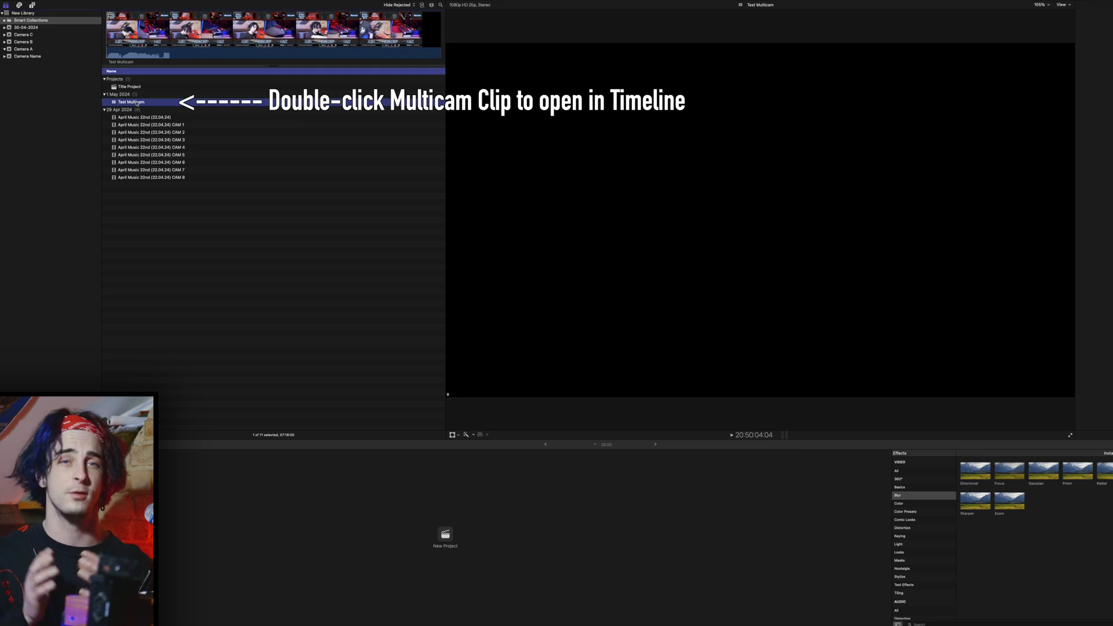
pyautogui.doubleClick(132, 102)
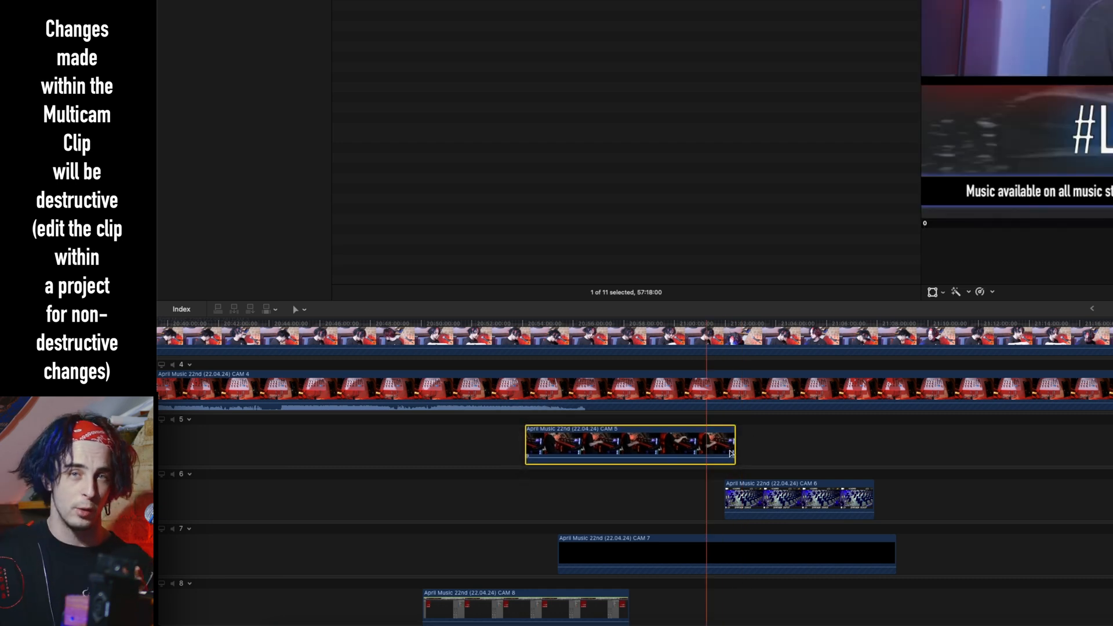
# Extend the CAM 5 clip rightward and sync it to the monitoring angle
pyautogui.moveTo(731, 443); pyautogui.dragTo(835, 443)
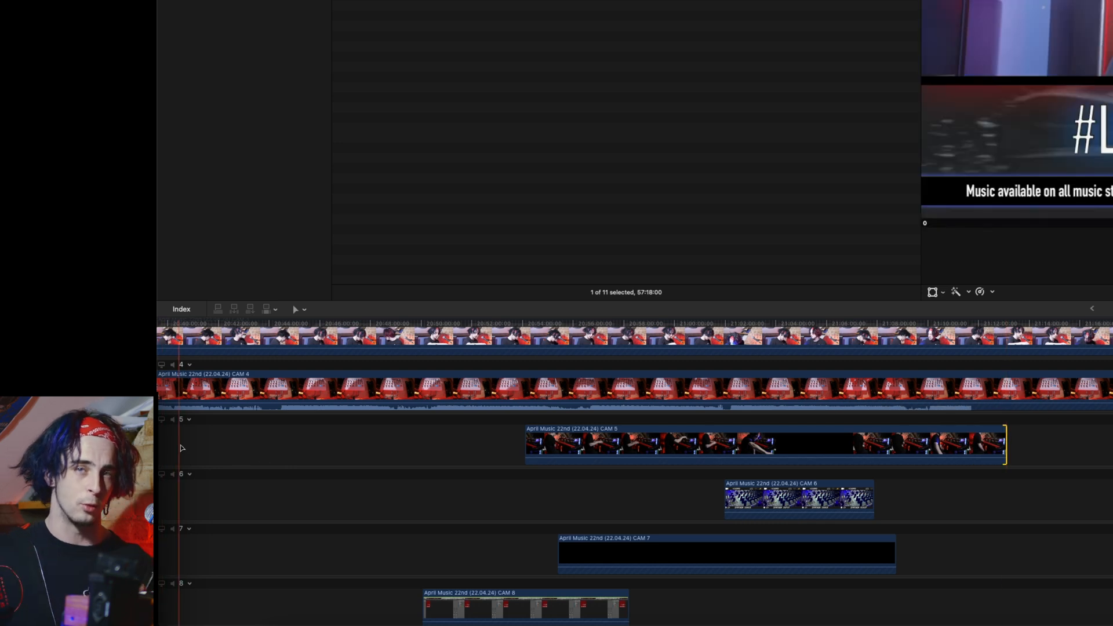
pyautogui.rightClick(183, 418)
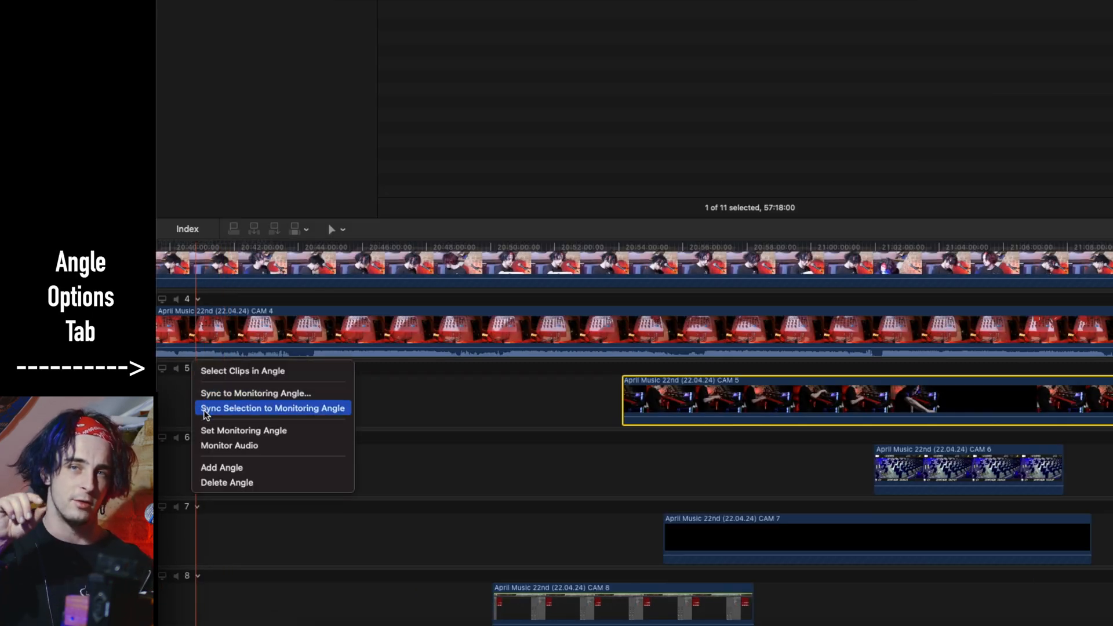
pyautogui.click(272, 408)
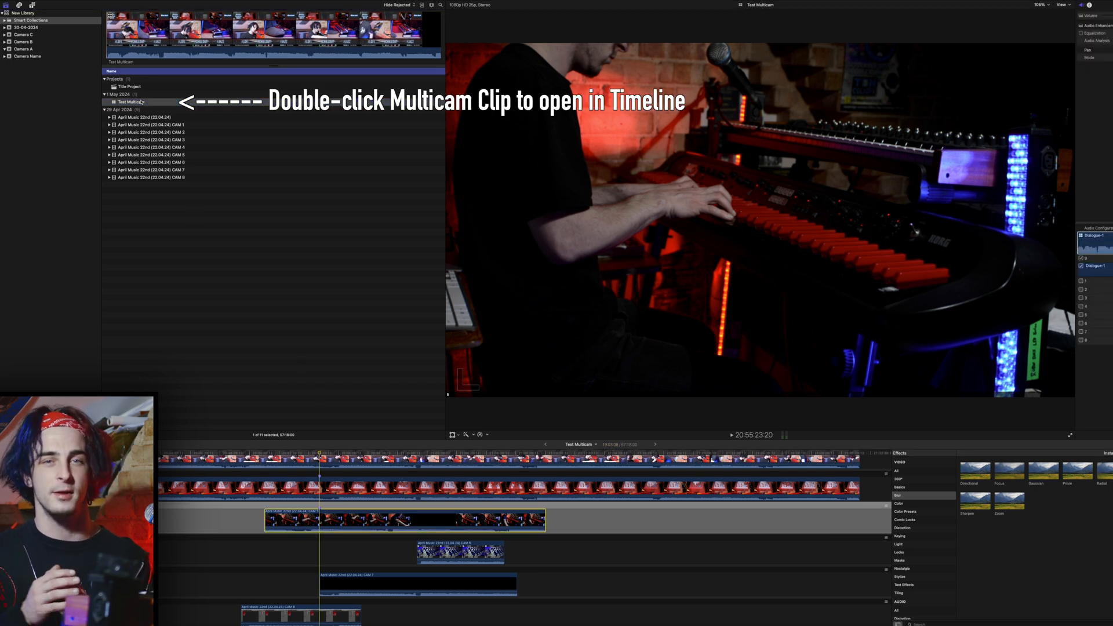
# Create the 'Test Multicam edit' project from the multicam clip in 30-04-2024
pyautogui.doubleClick(131, 102)
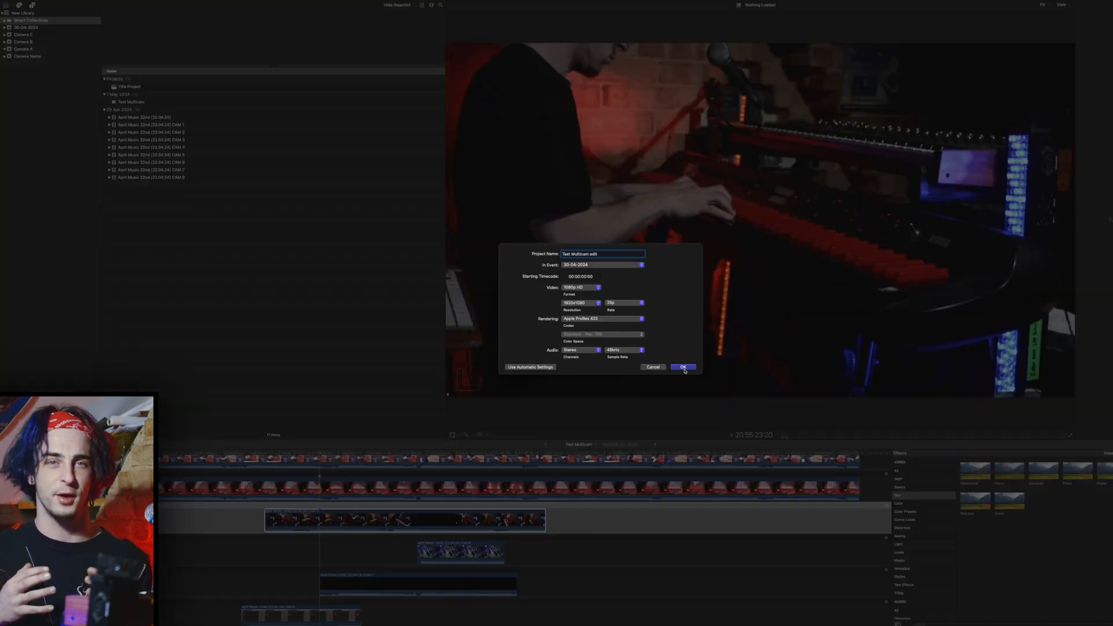
pyautogui.click(682, 367)
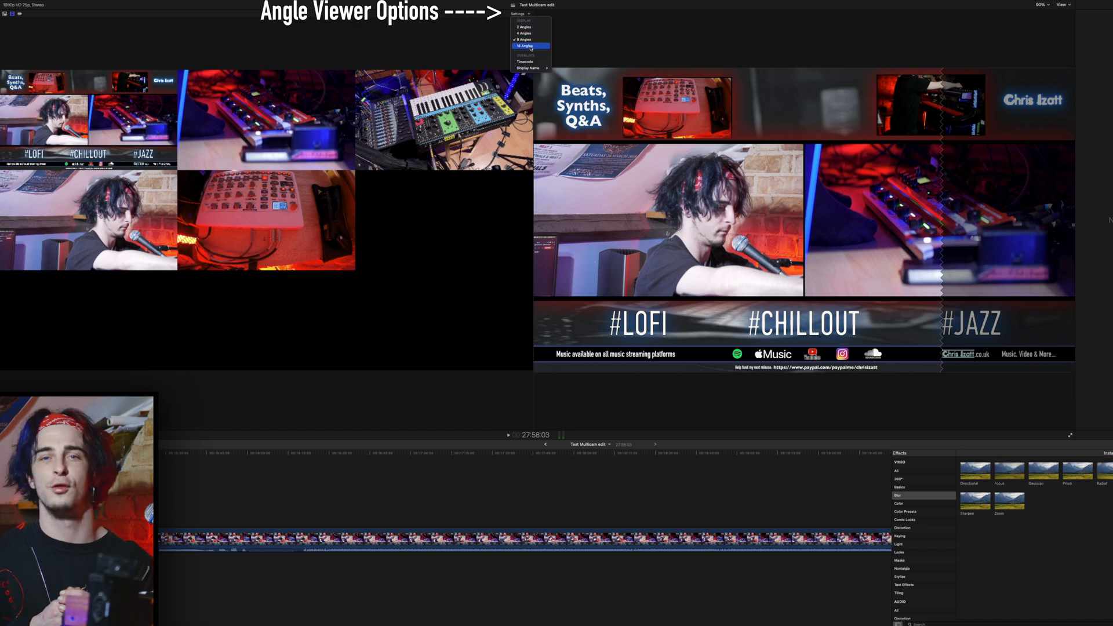
# Show four angles in the angle viewer, then toggle Angle Viewer and Video Scopes
pyautogui.click(524, 33)
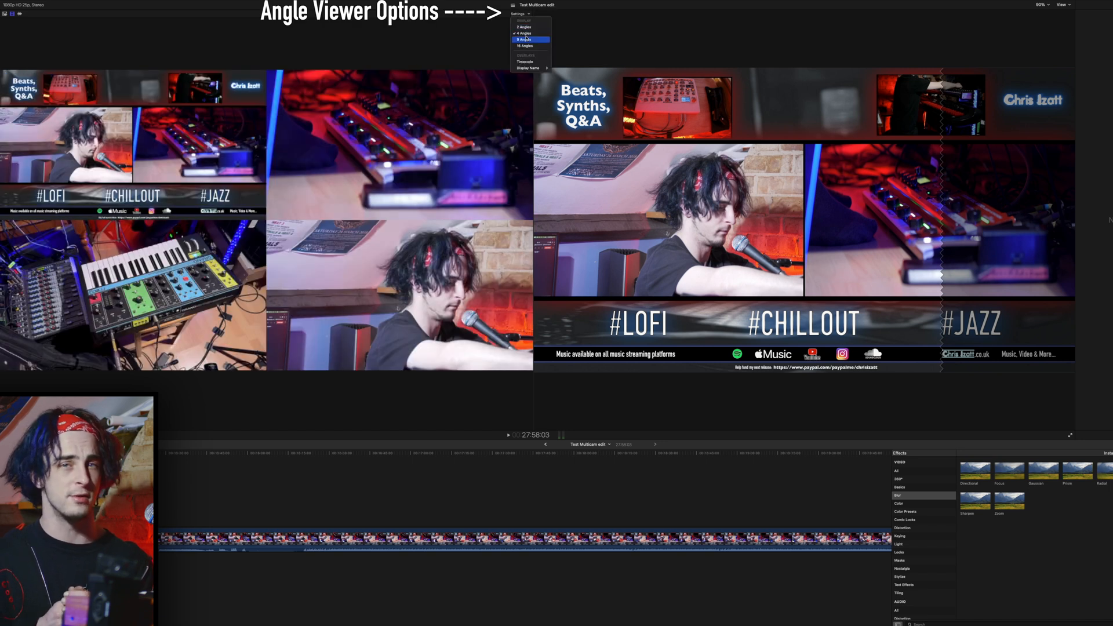
pyautogui.click(523, 39)
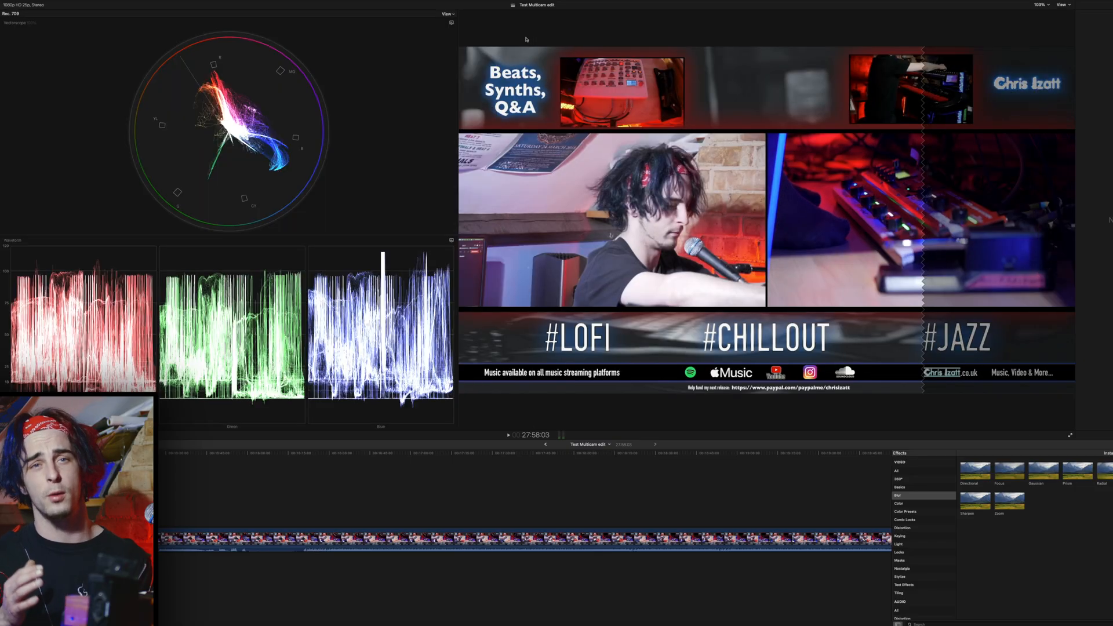
pyautogui.press('cmd+shift+7')
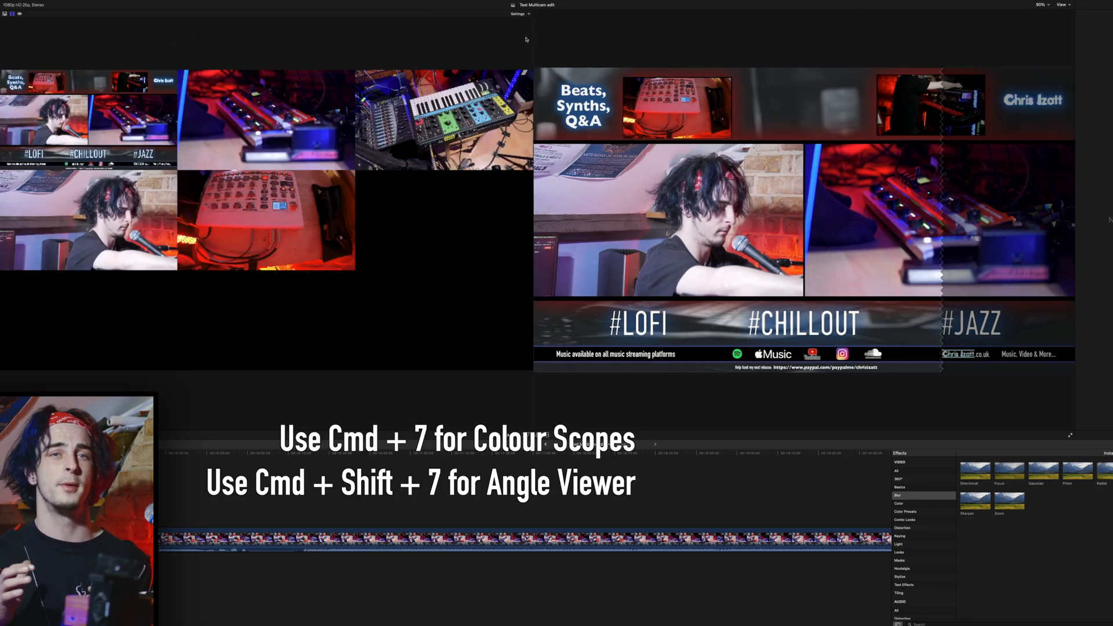
pyautogui.press('cmd+7')
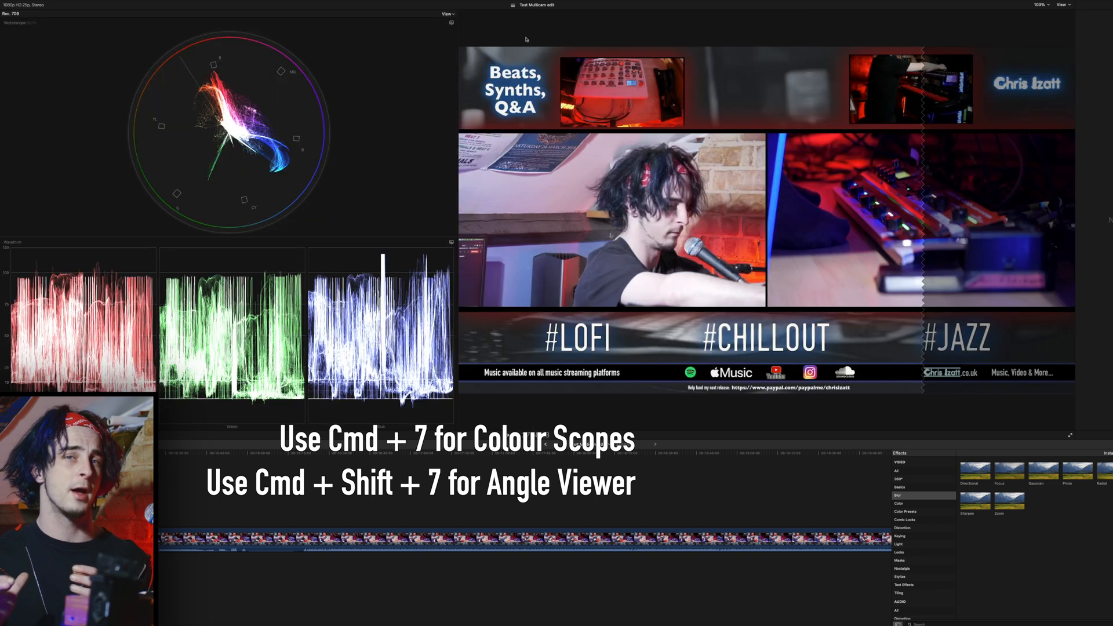